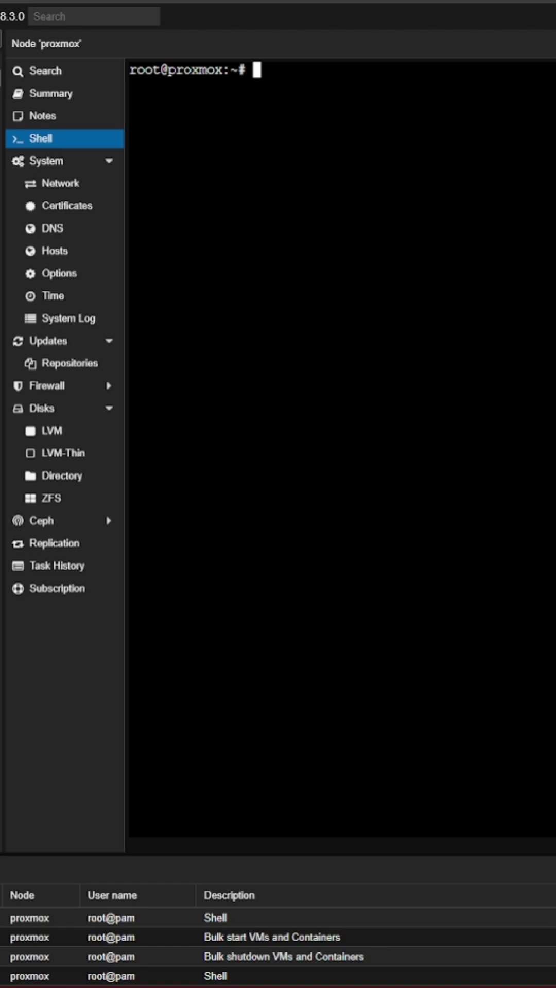
# Step: Open /etc/systemd/logind.conf in nano from the node shell
pyautogui.write('nano')
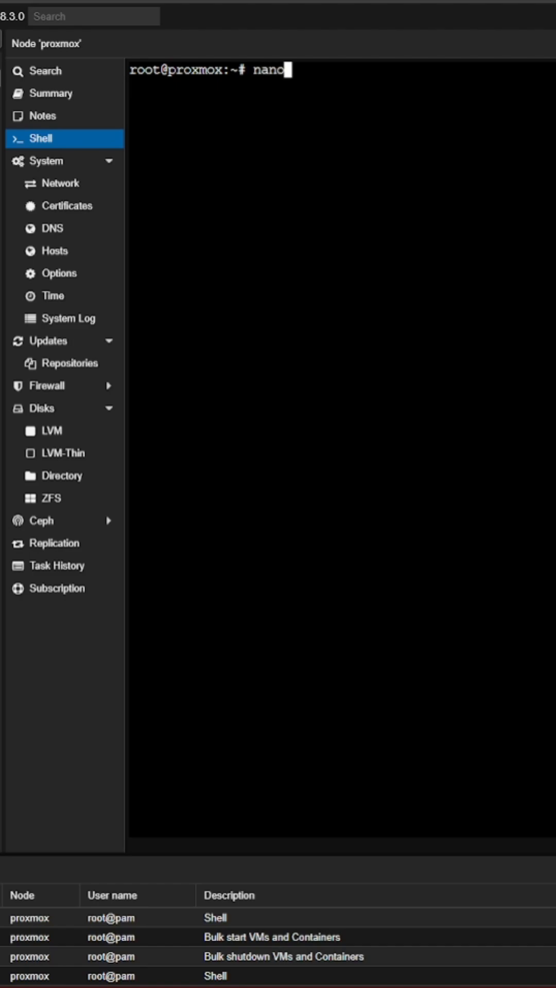
pyautogui.write('/')
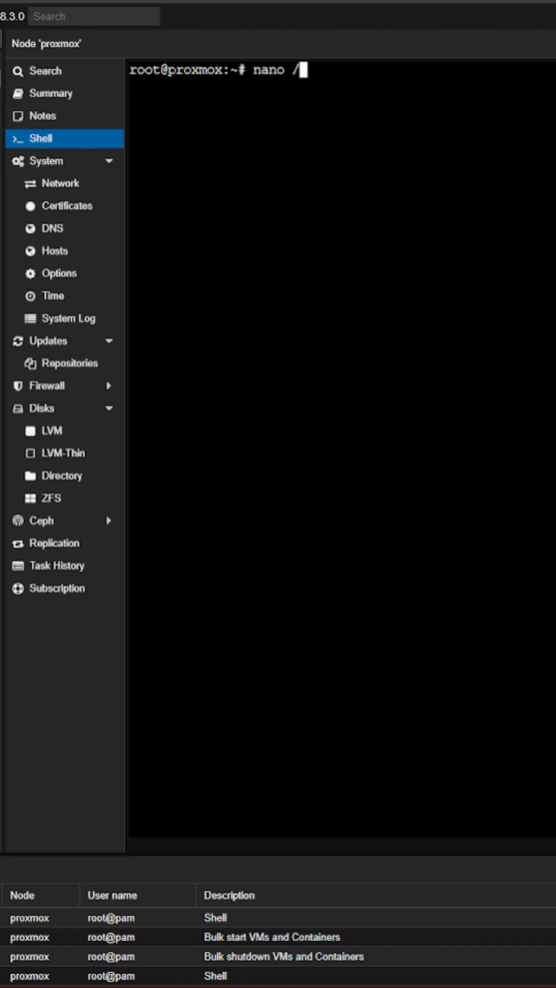
pyautogui.write('etc/systemd/')
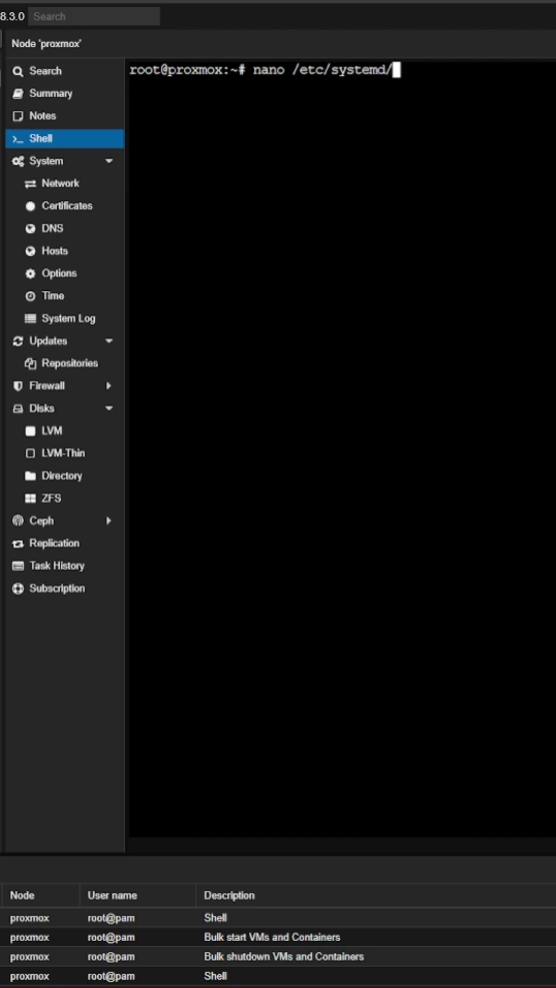
pyautogui.write('lon')
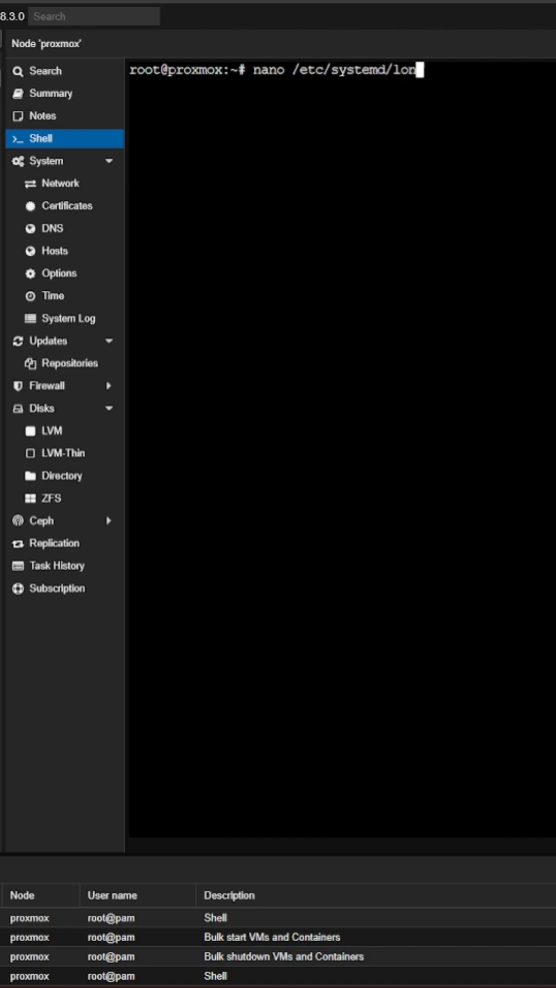
pyautogui.write('gind.conf')
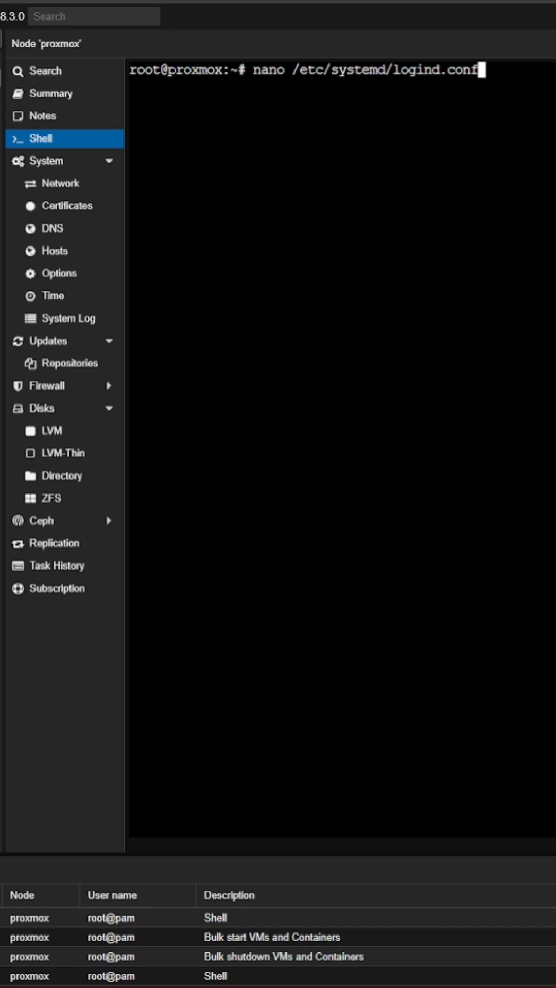
pyautogui.press('Return')
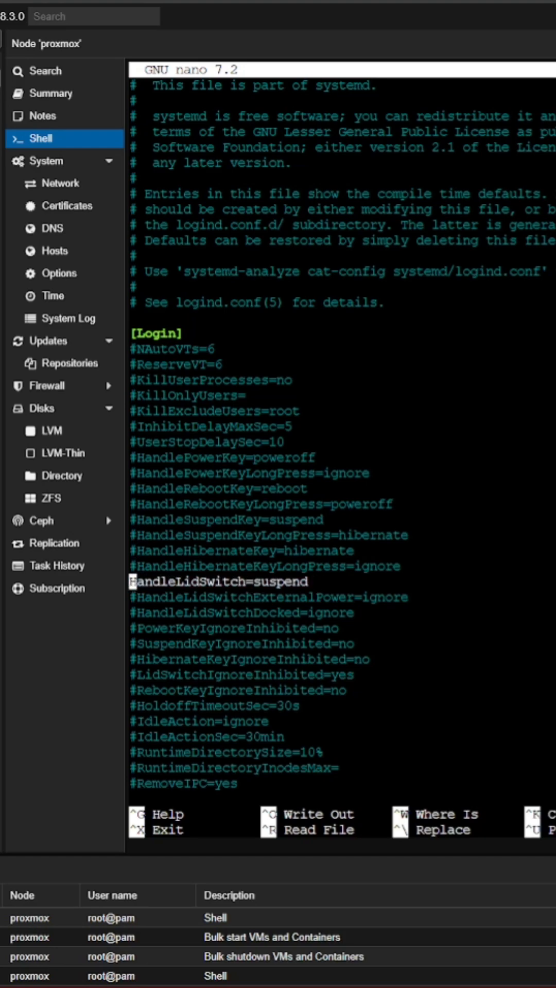
# Step: Change the HandleLidSwitch value from suspend to ignore
pyautogui.press('Delete')
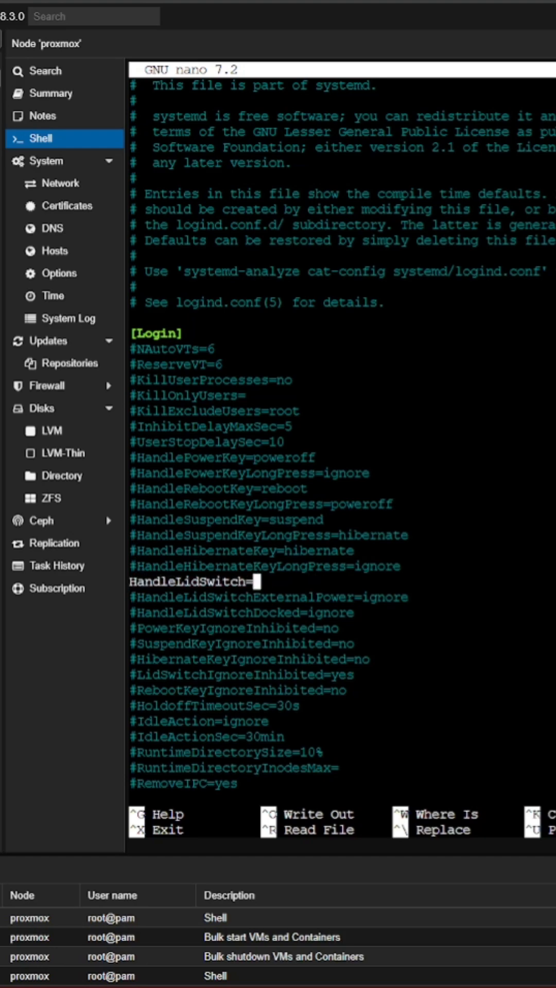
pyautogui.write('ignore')
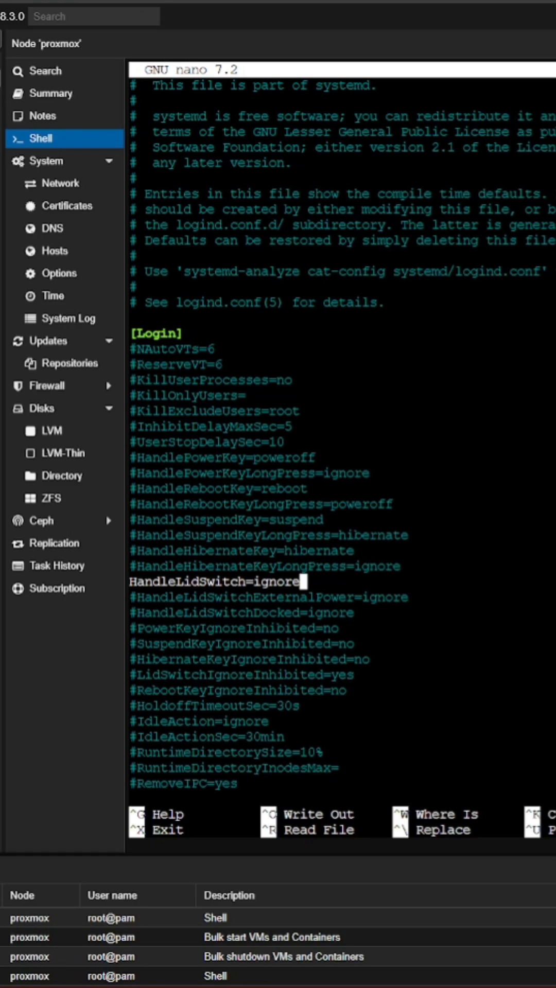
pyautogui.scroll(-3)
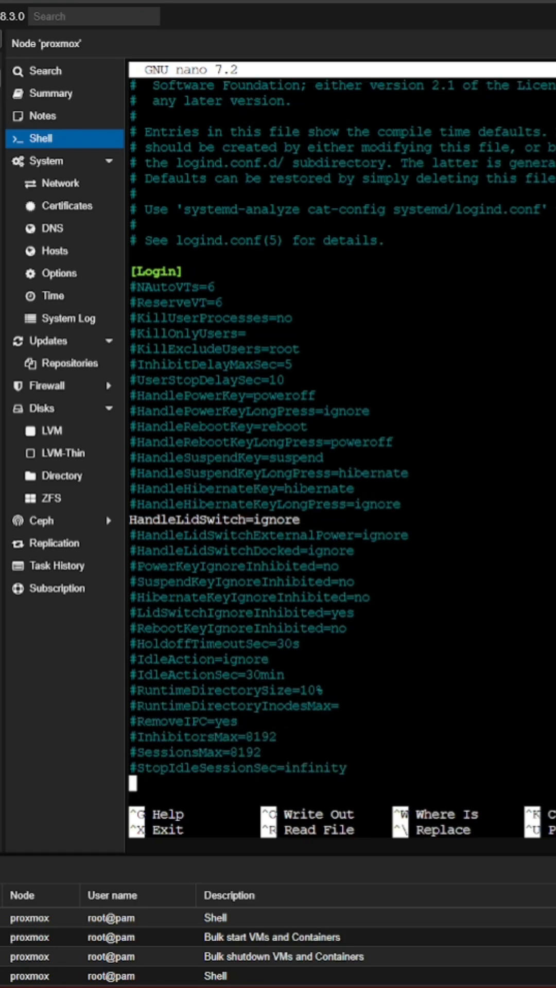
# Step: Add the line LidSwitchIgnoreInhibited=no at the bottom of logind.conf
pyautogui.write('L')
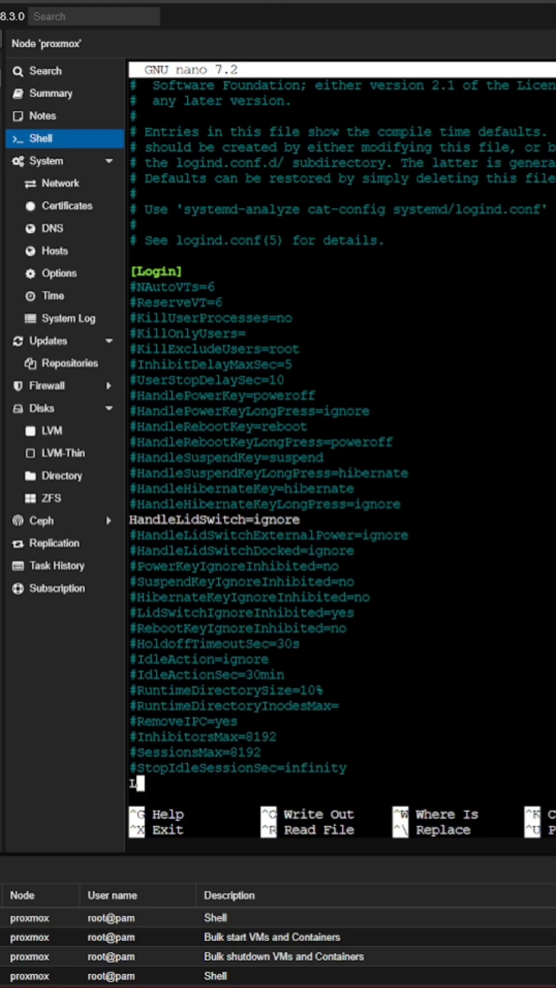
pyautogui.write('idSwitch')
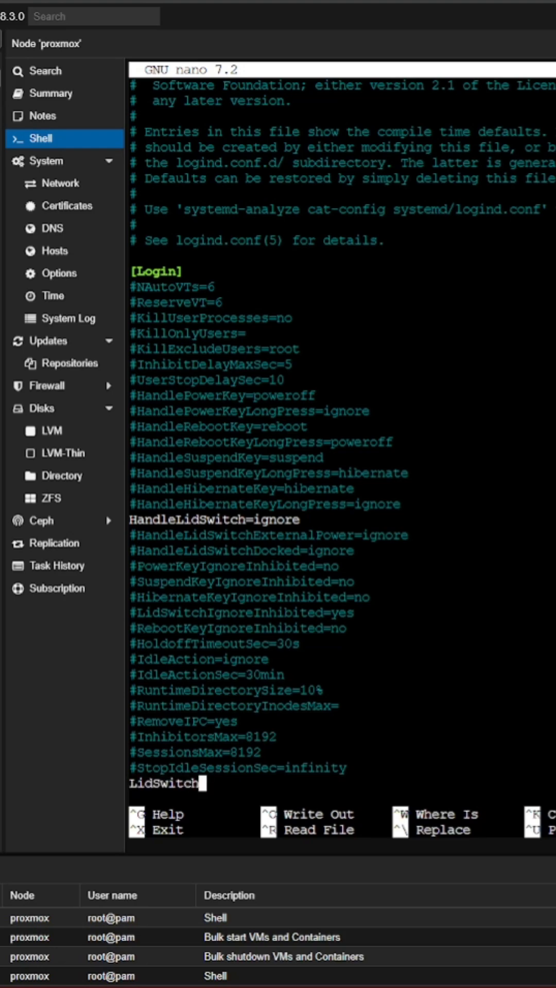
pyautogui.write('Ignore')
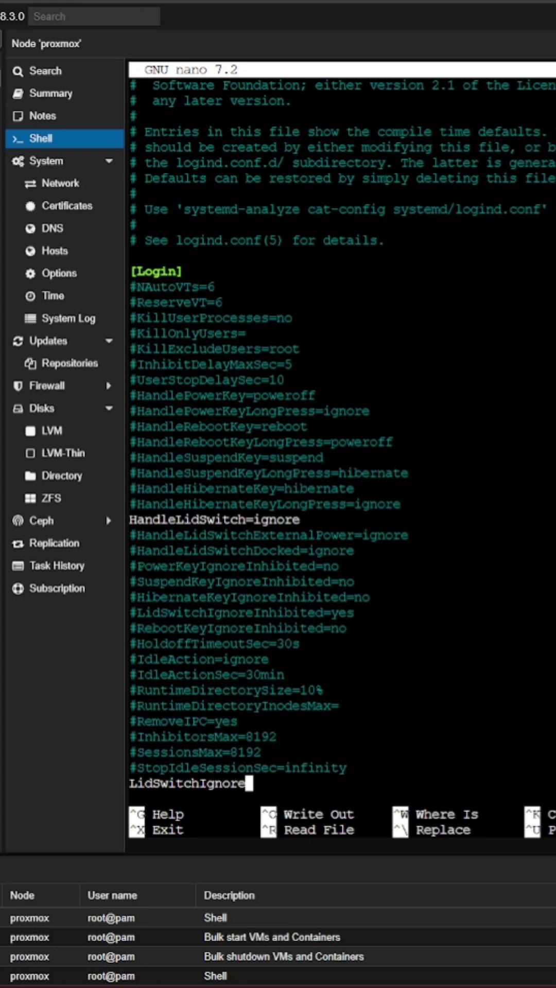
pyautogui.write('Inhibited')
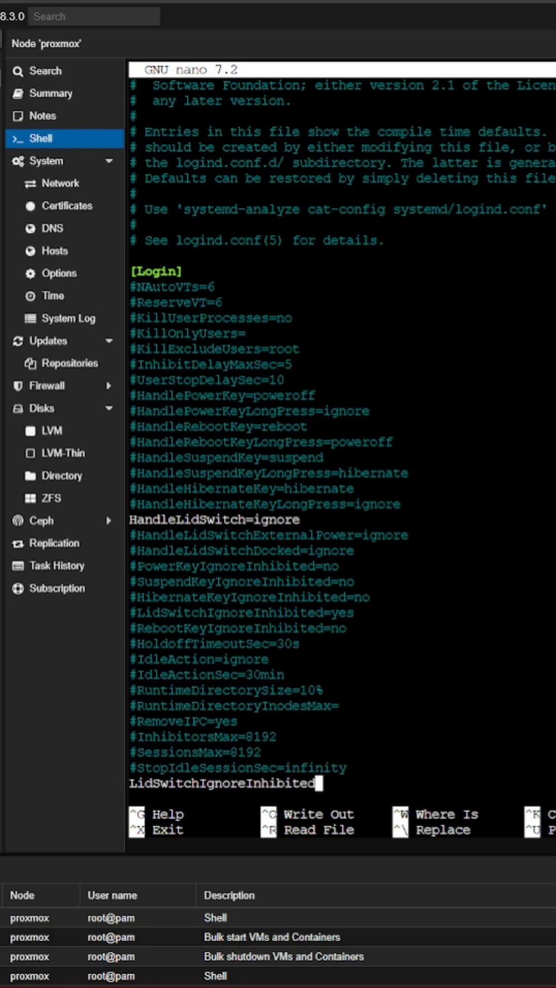
pyautogui.write('=')
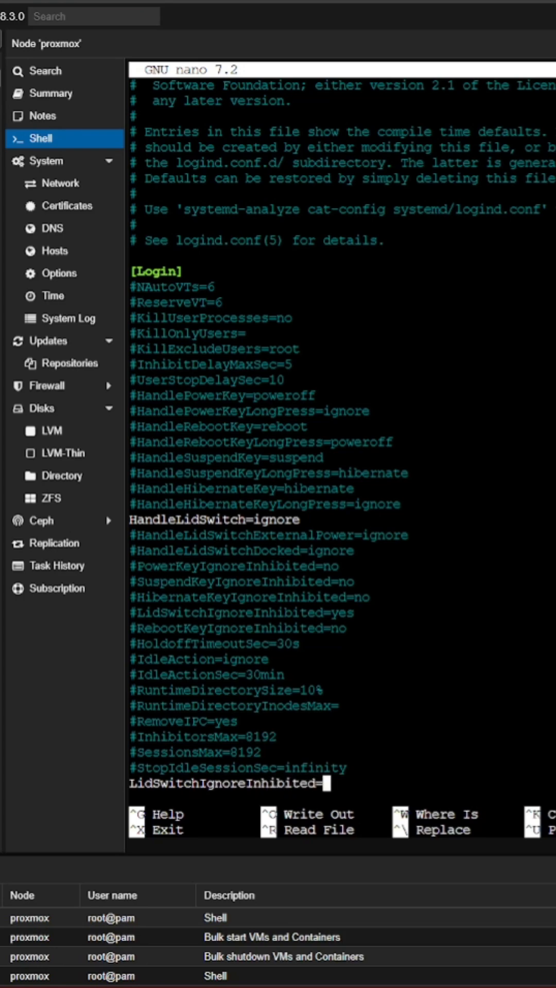
pyautogui.write('no')
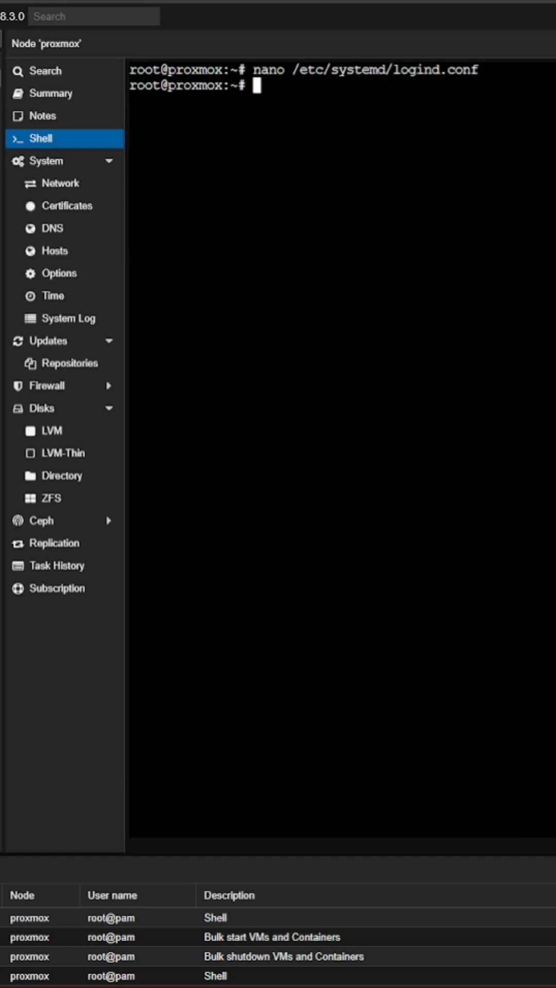
# Step: Run 'service systemd-logind restart', retrying without sudo after the first attempt fails
pyautogui.write('sudo')
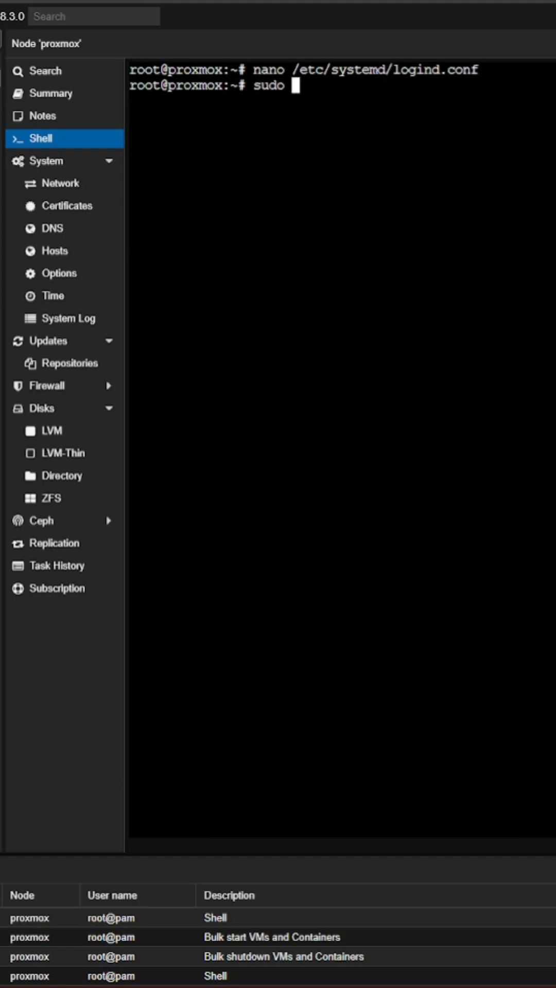
pyautogui.write('service systemd-')
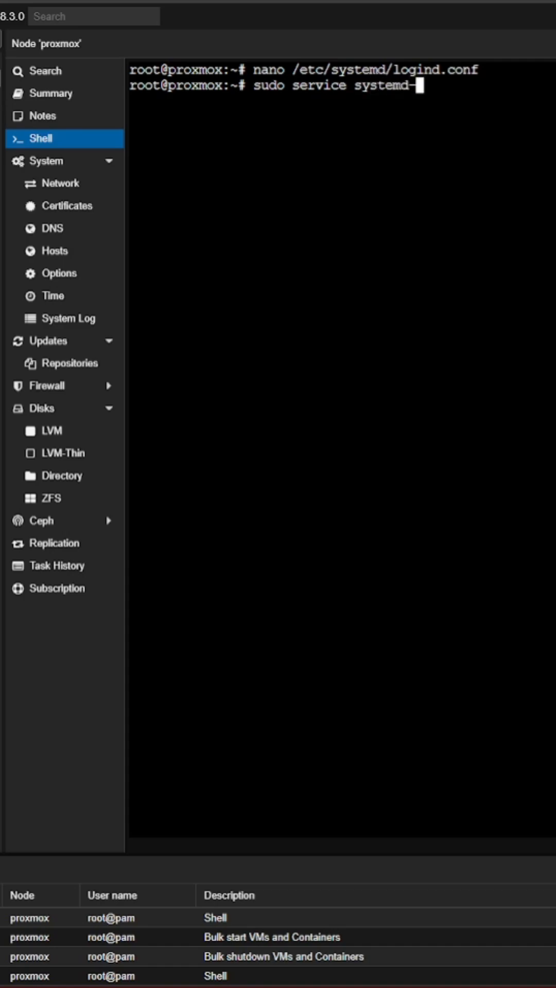
pyautogui.write('logind')
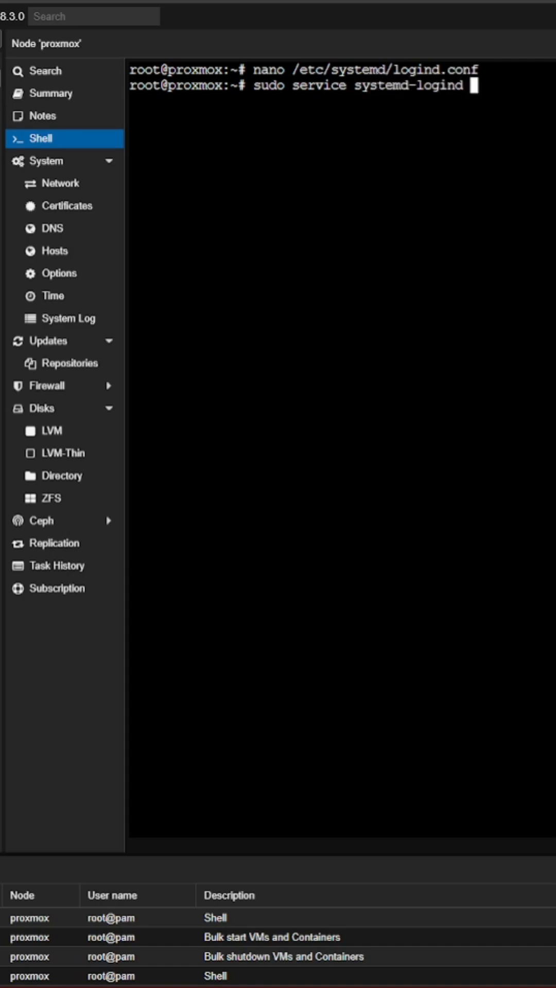
pyautogui.write('resetar')
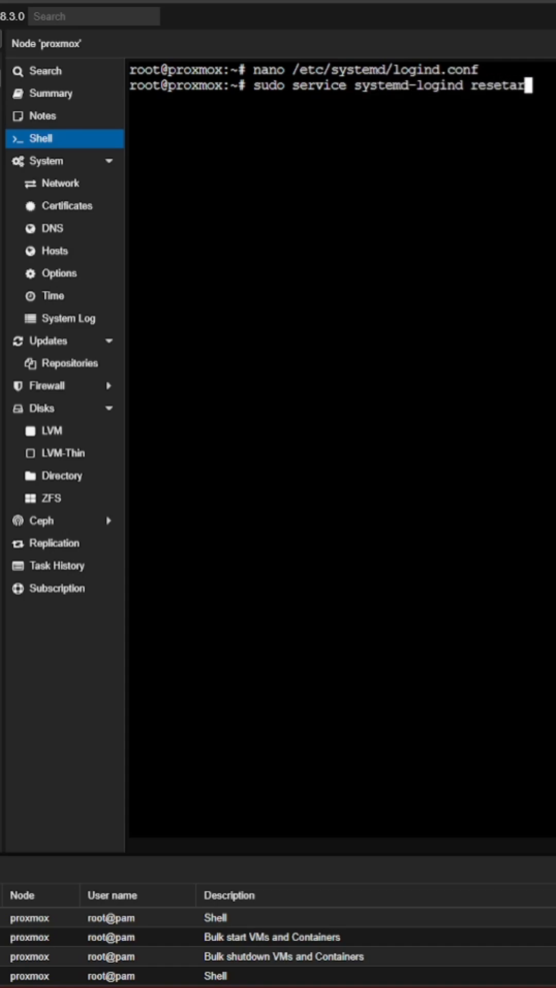
pyautogui.press('Return')
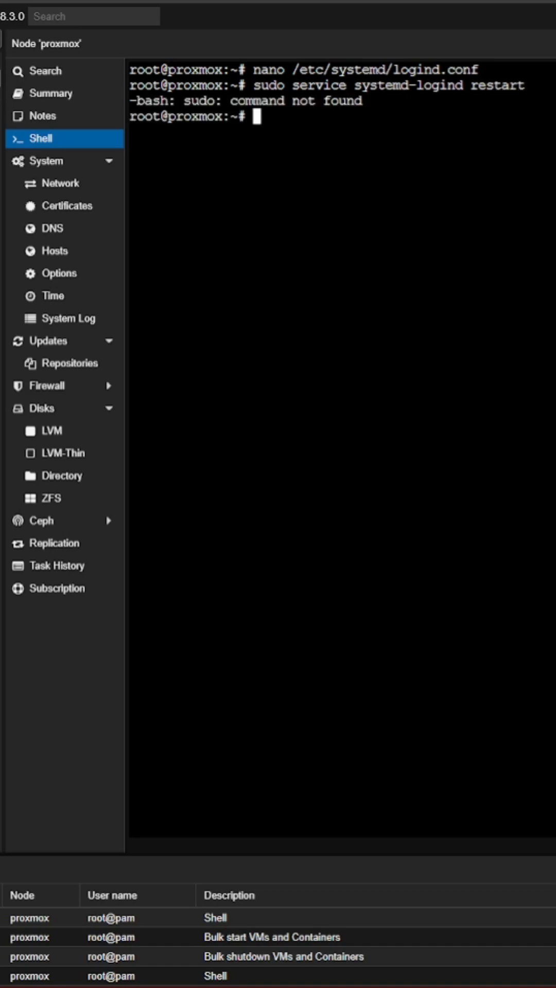
pyautogui.write('service systemd-logind restart')
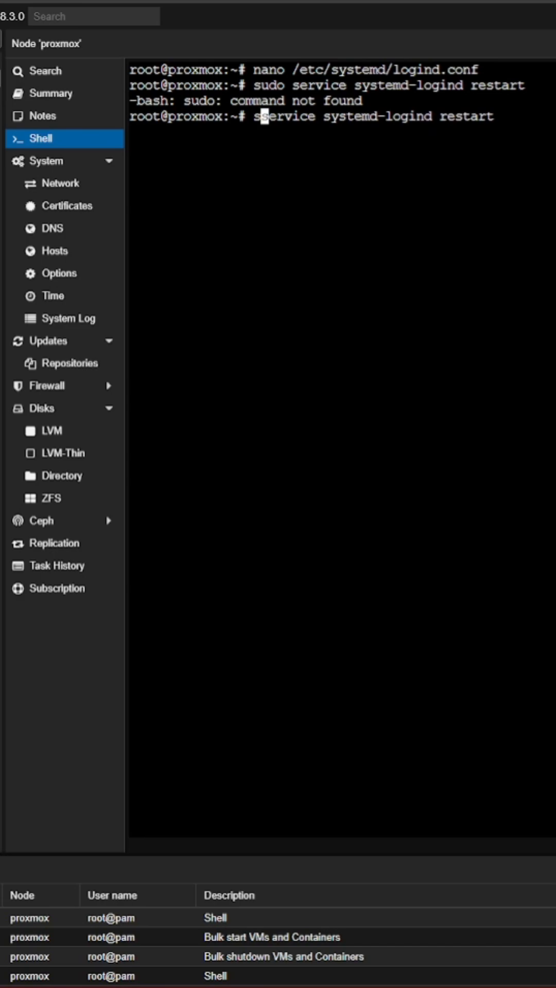
pyautogui.press('Return')
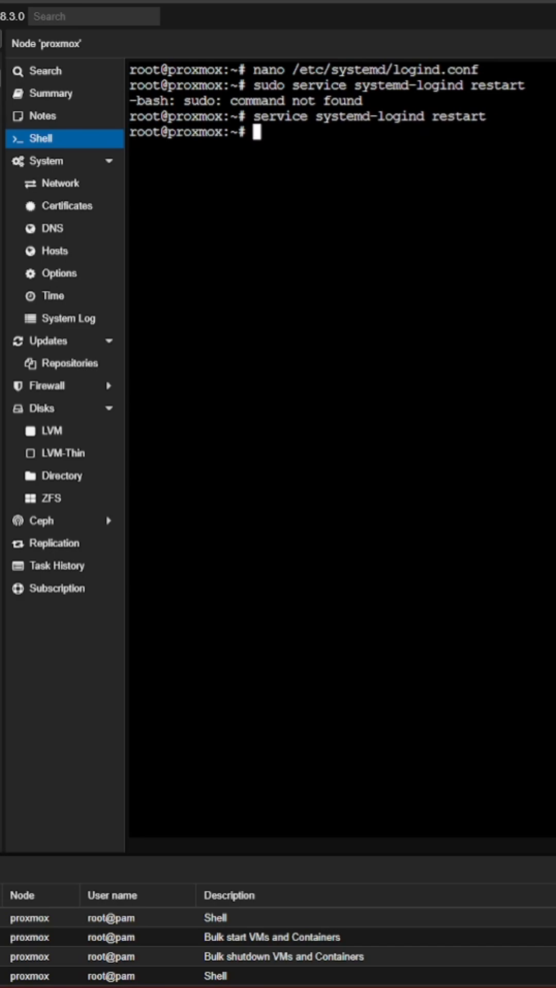